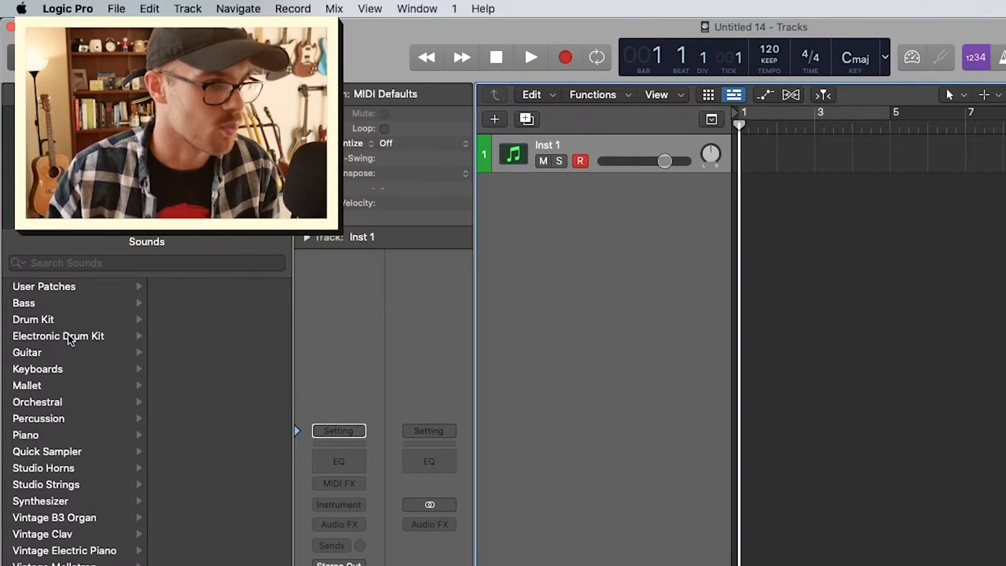
{"action": "mouse_move", "coordinate": [94, 342]}
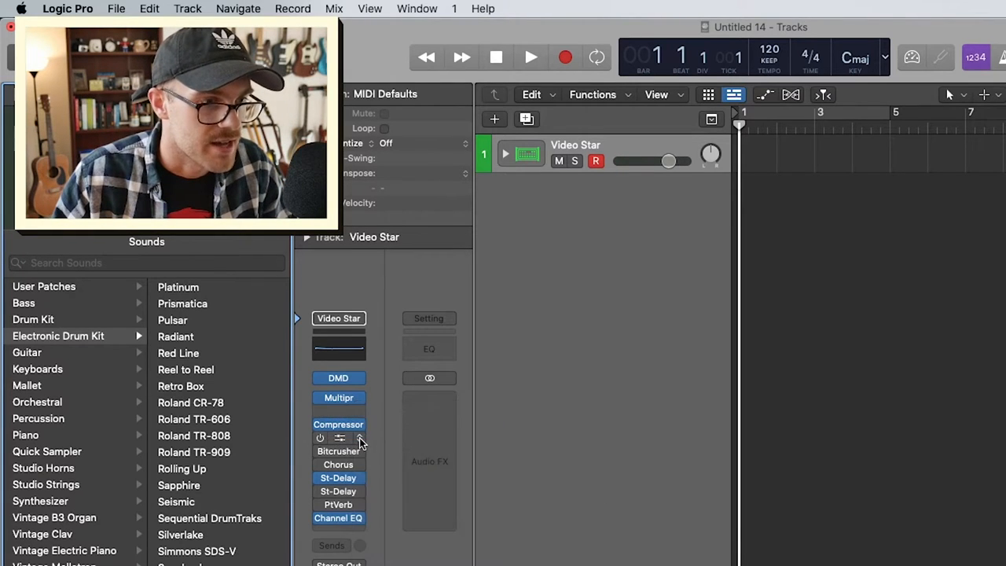
- Show the plug-in choices for the Chorus slot on the Video Star drum track
{"action": "left_click", "coordinate": [338, 449]}
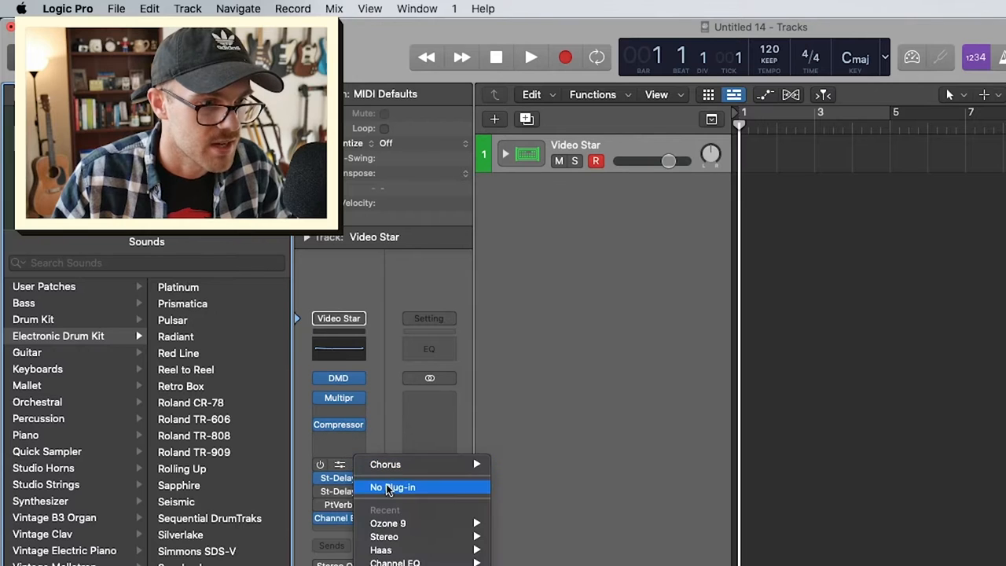